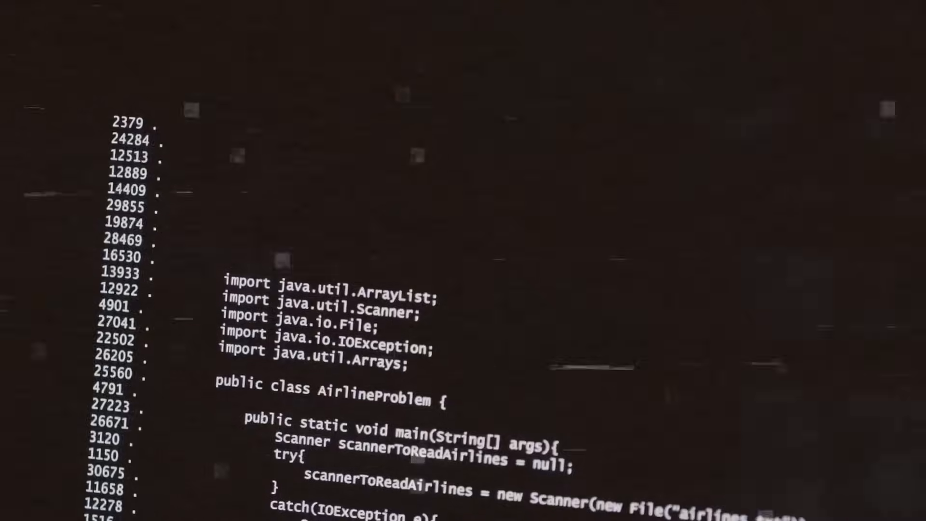
scroll(down, 3)
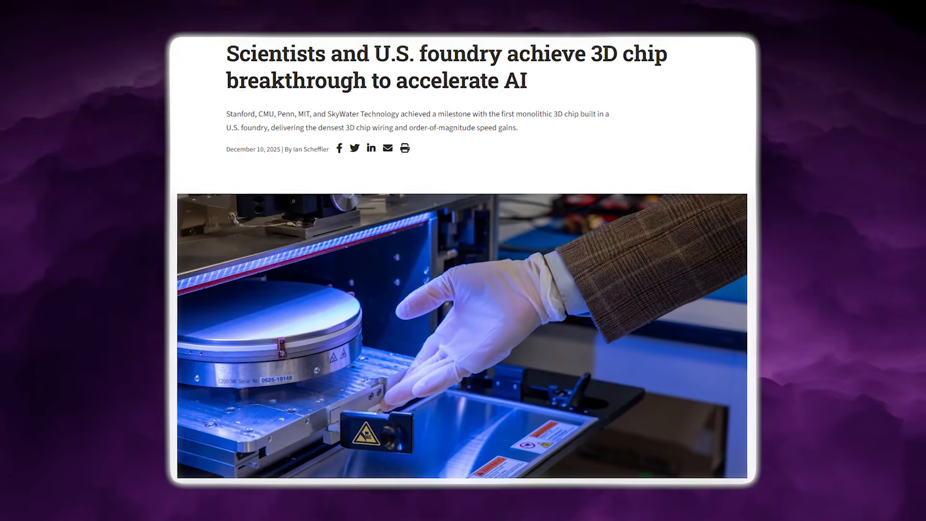
scroll(down, 3)
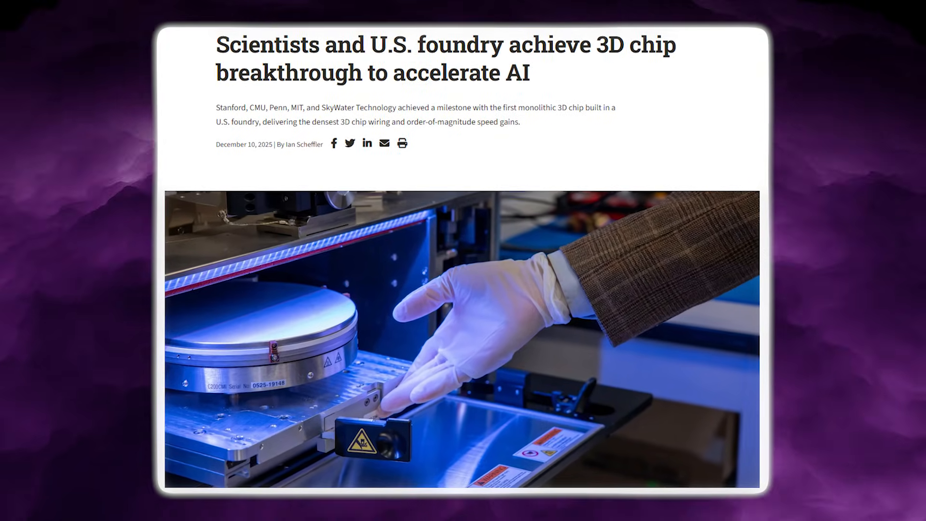